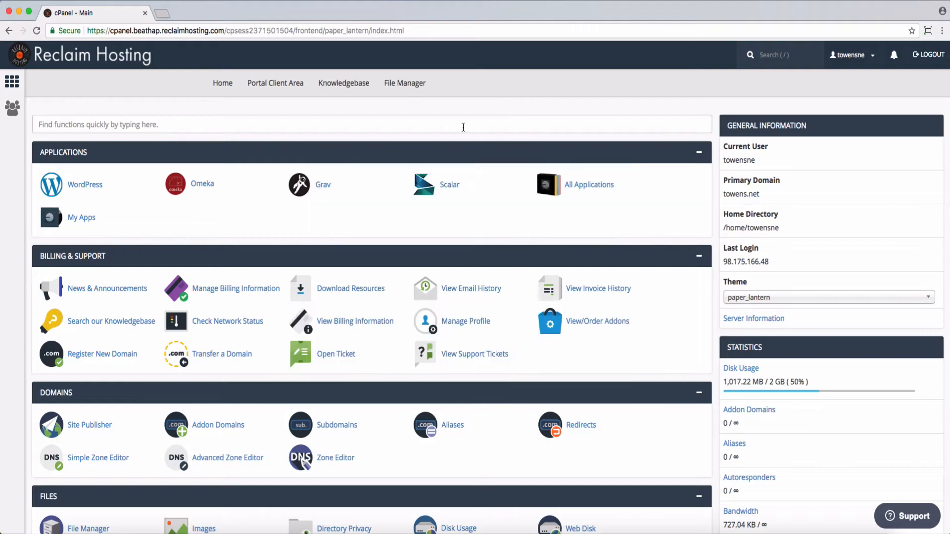
- Go to the Subdomains tool from the Domains section of the cPanel home page
click(337, 424)
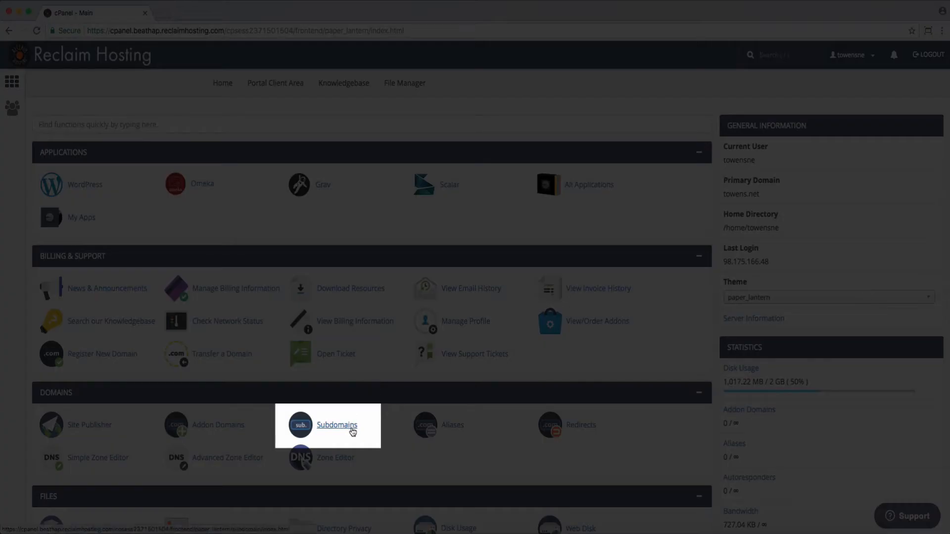
- Create subdomain 'archives' on towens.net, keeping the auto-filled document root archives.towens.net
click(337, 425)
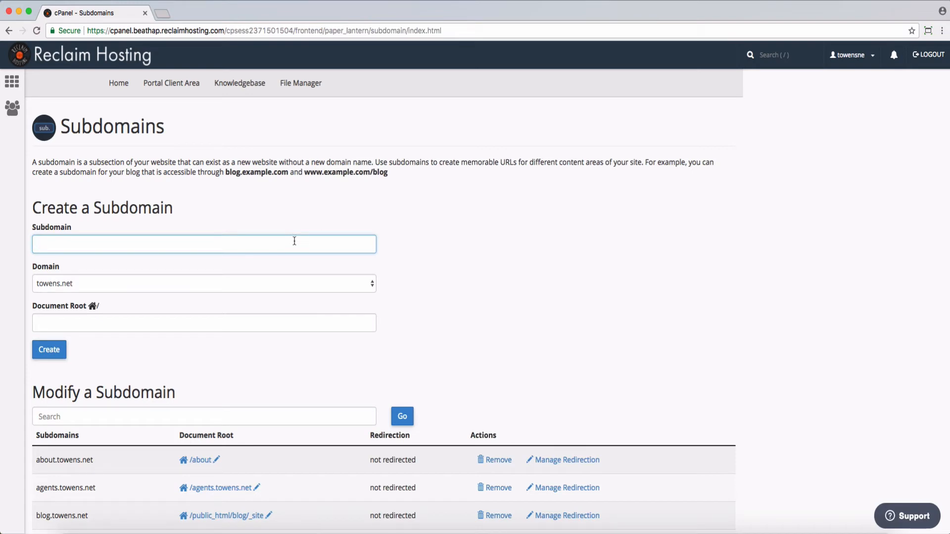
text(blog)
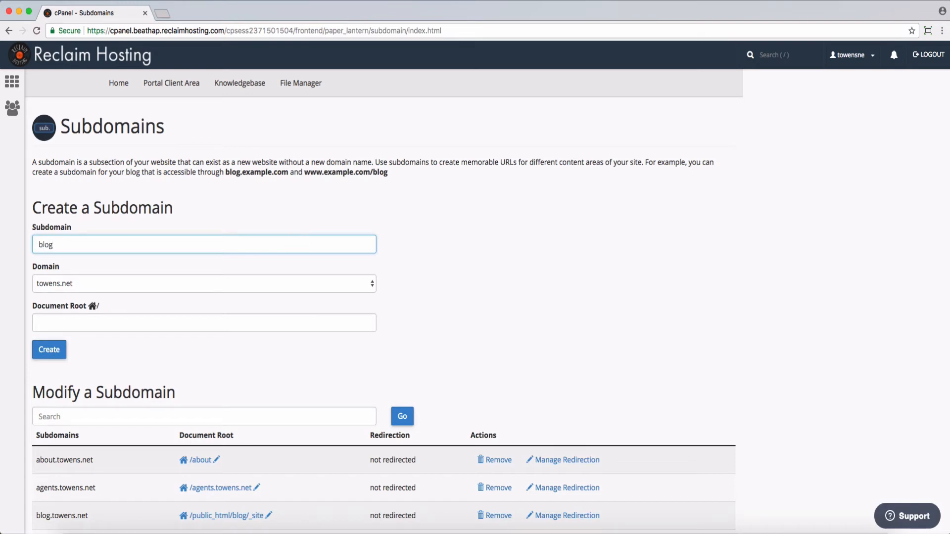
click(49, 350)
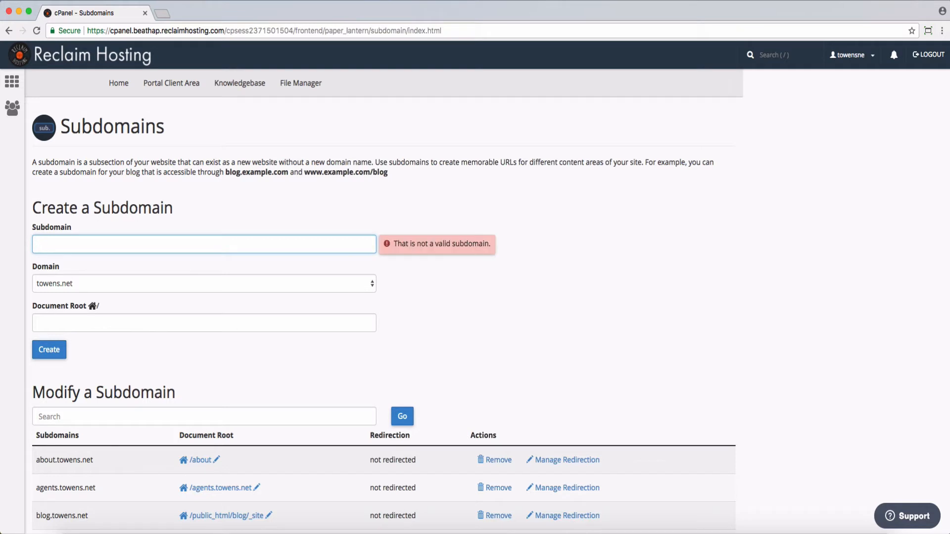
text(arch)
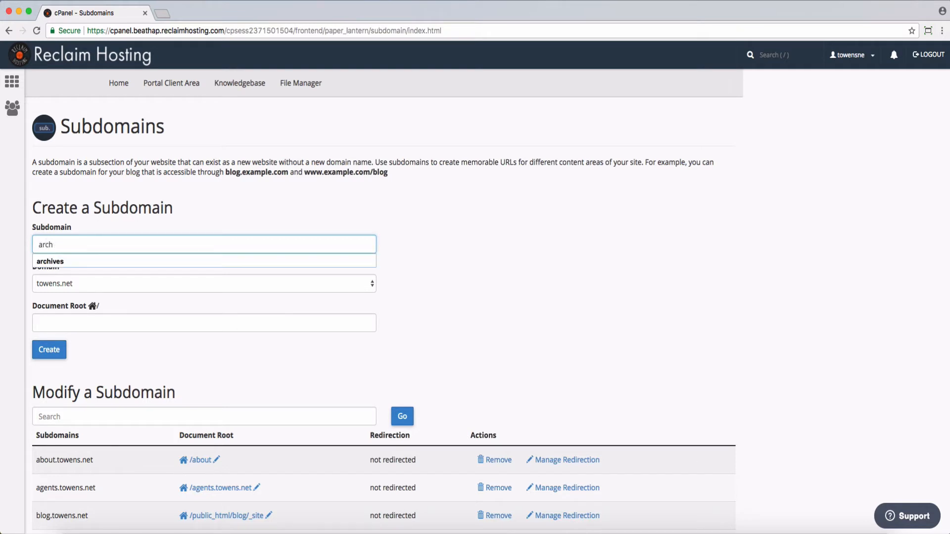
click(204, 262)
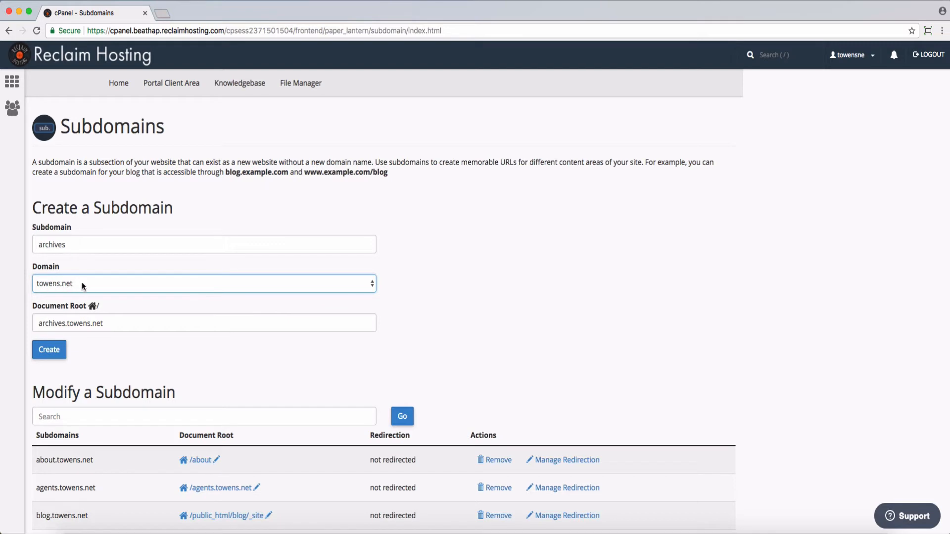
mouse_move(112, 323)
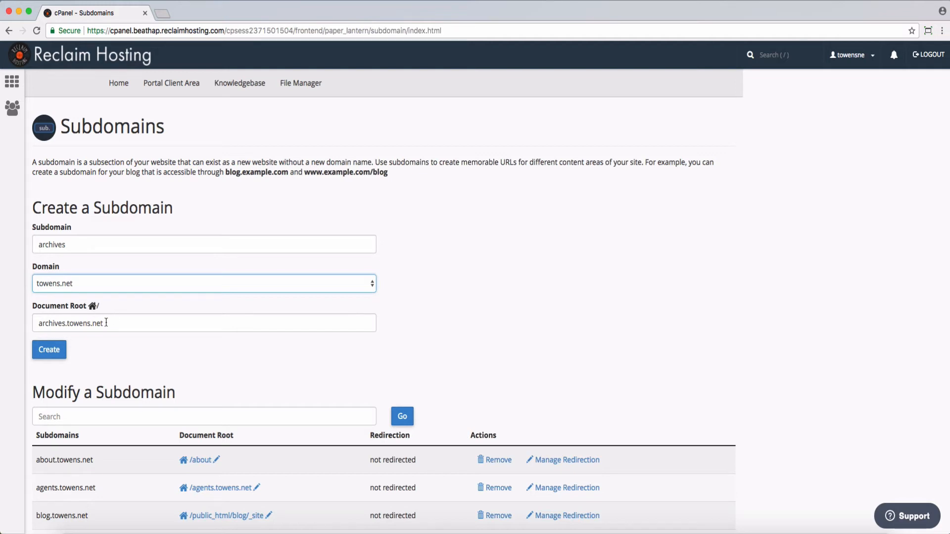
click(48, 350)
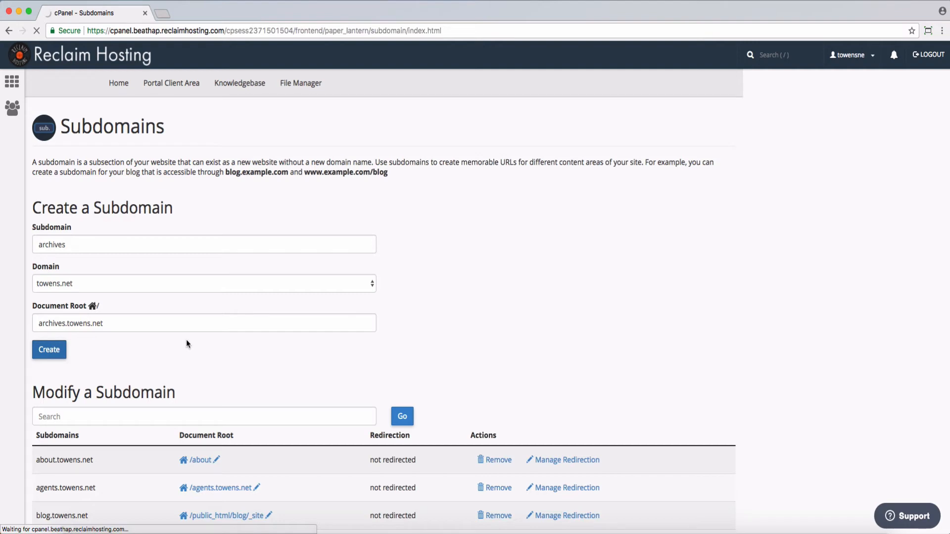
- Load archives.towens.net in a new tab to see its empty Index of / page, then return to cPanel
click(48, 349)
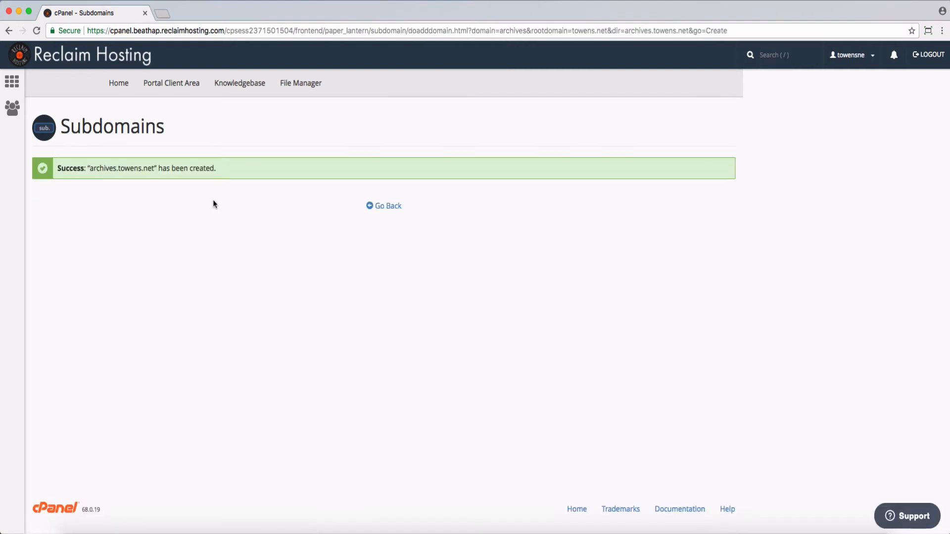
mouse_move(155, 200)
text(archives.towens.net)
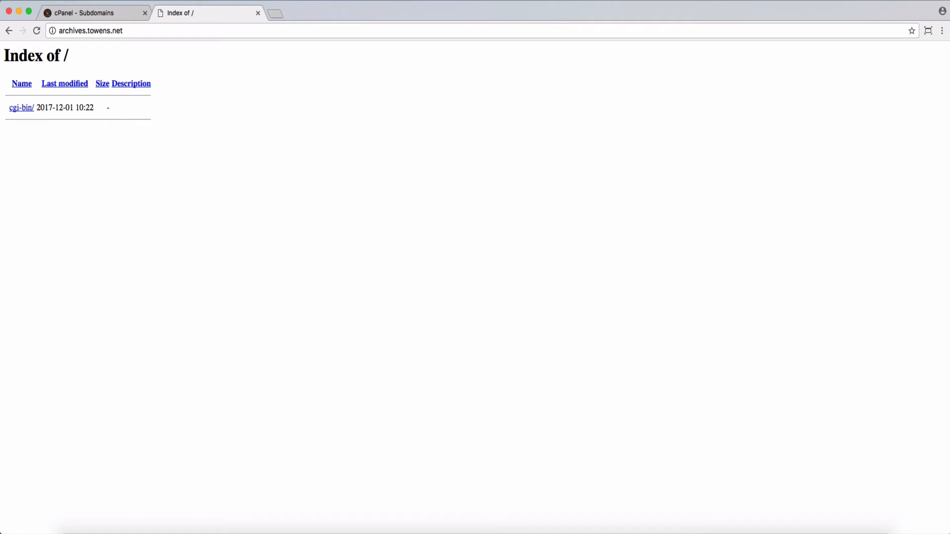
click(91, 12)
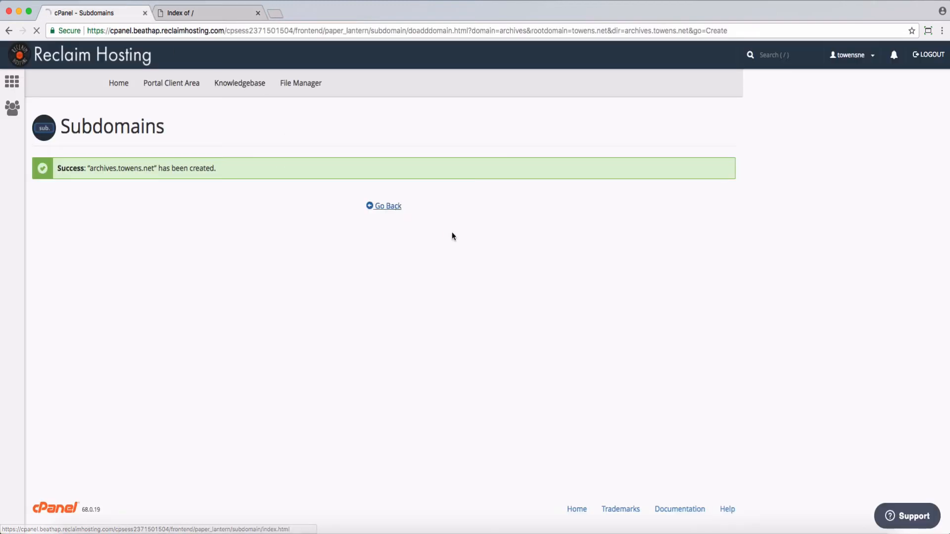
- View archives.towens.net in the subdomain list and check its document root /archives.towens.net without changing it
click(387, 206)
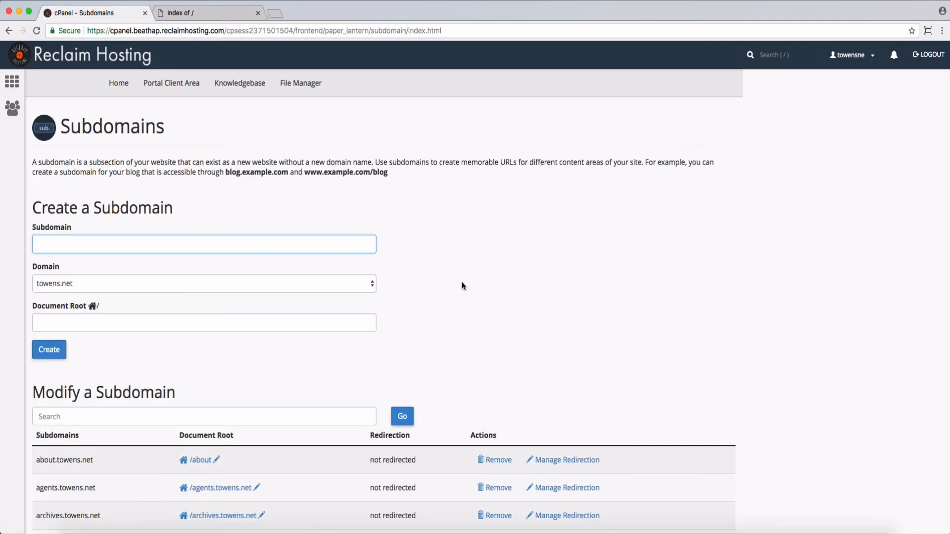
scroll(down, 3)
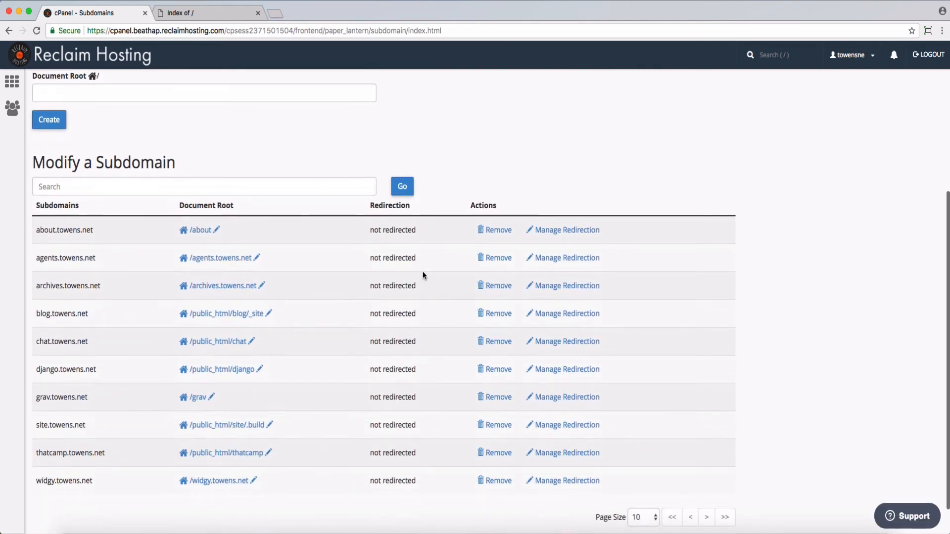
mouse_move(418, 220)
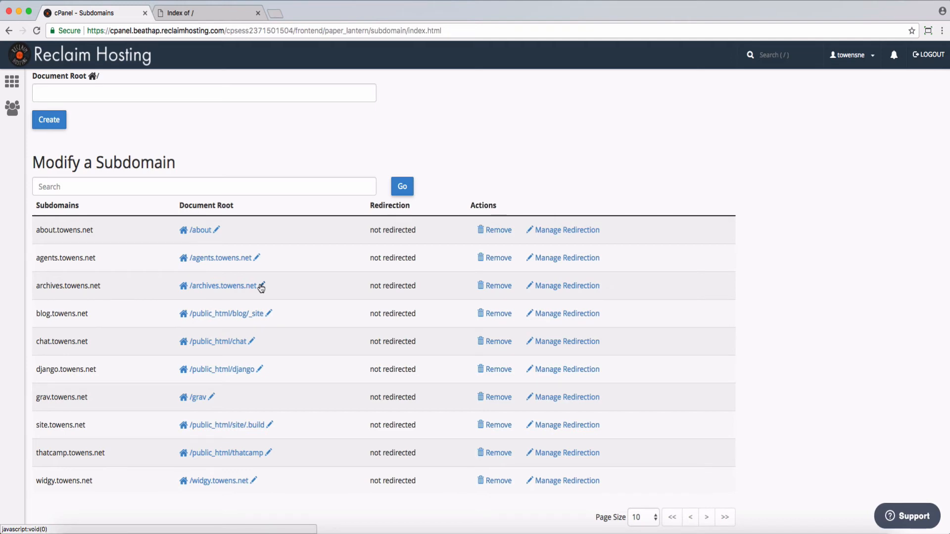
click(260, 285)
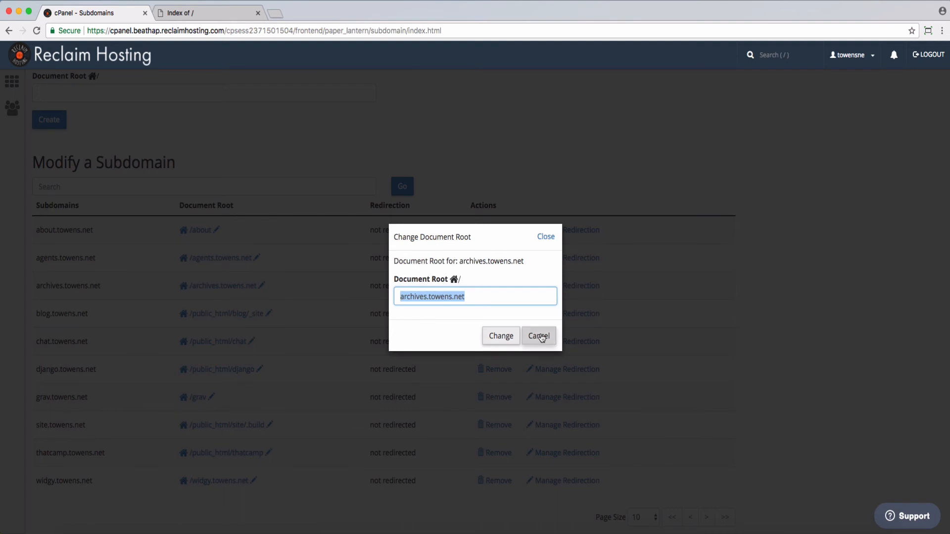
click(539, 336)
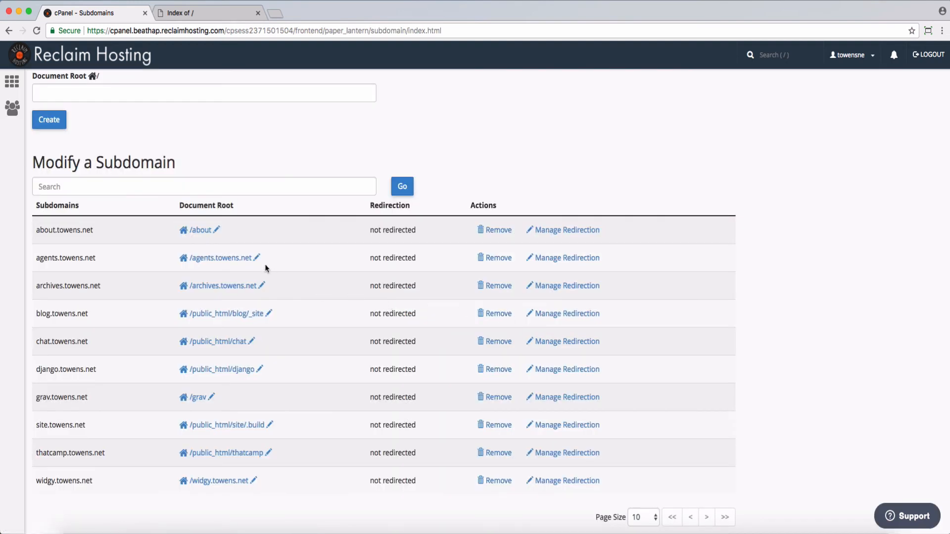
mouse_move(36, 284)
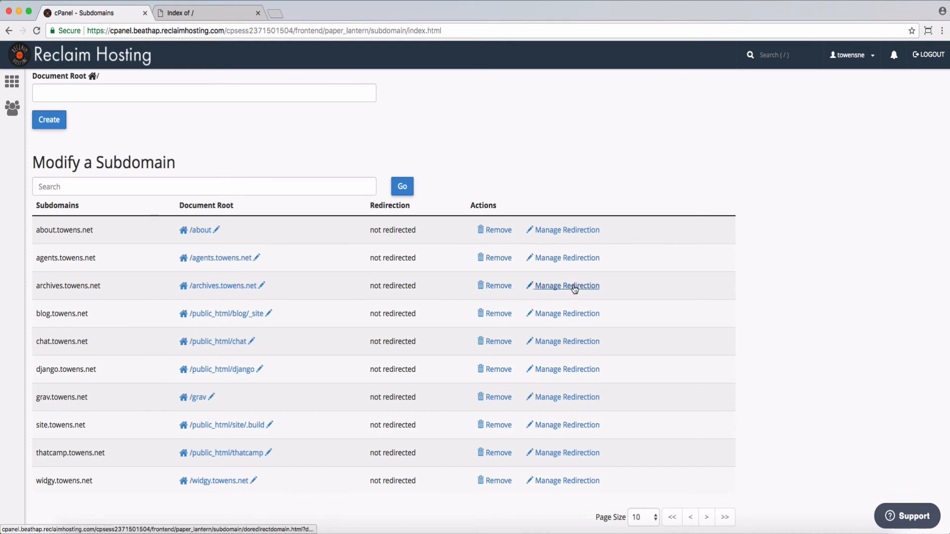
click(566, 285)
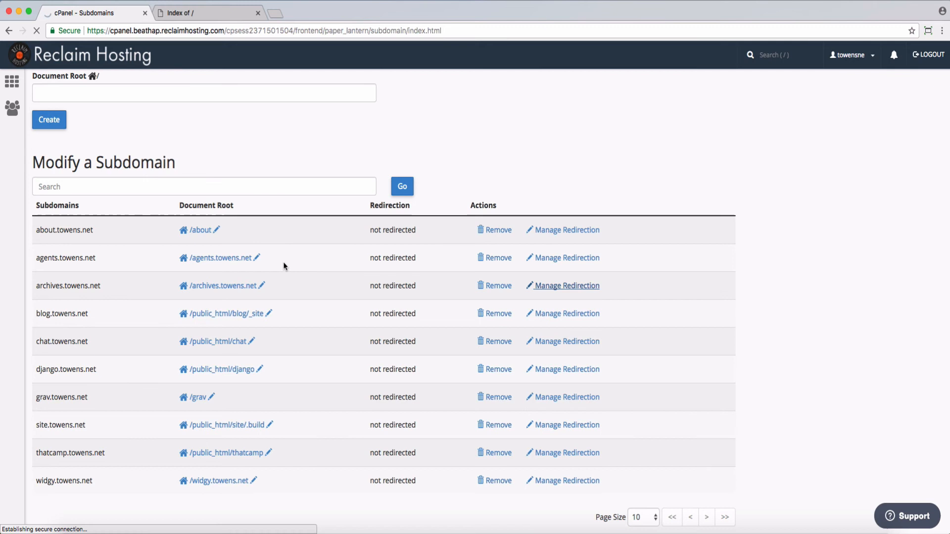
click(566, 285)
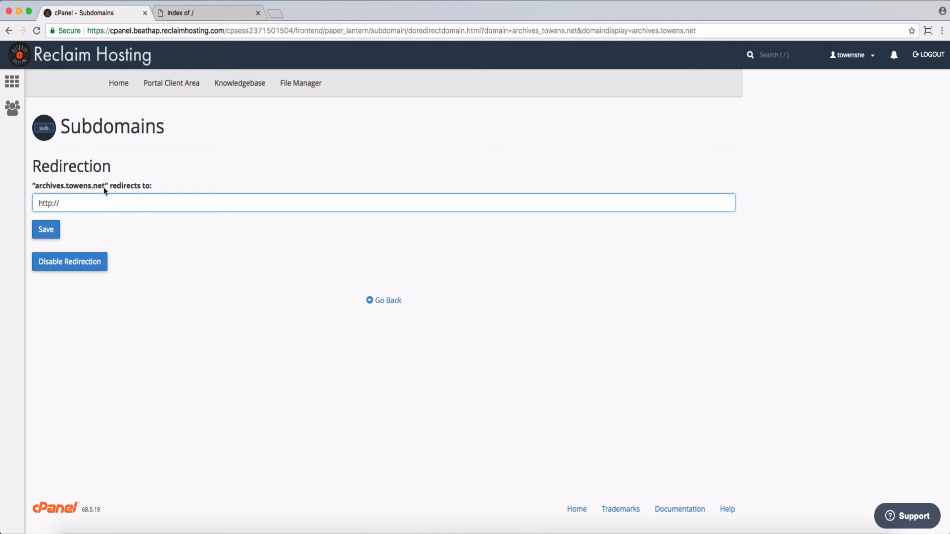
click(383, 300)
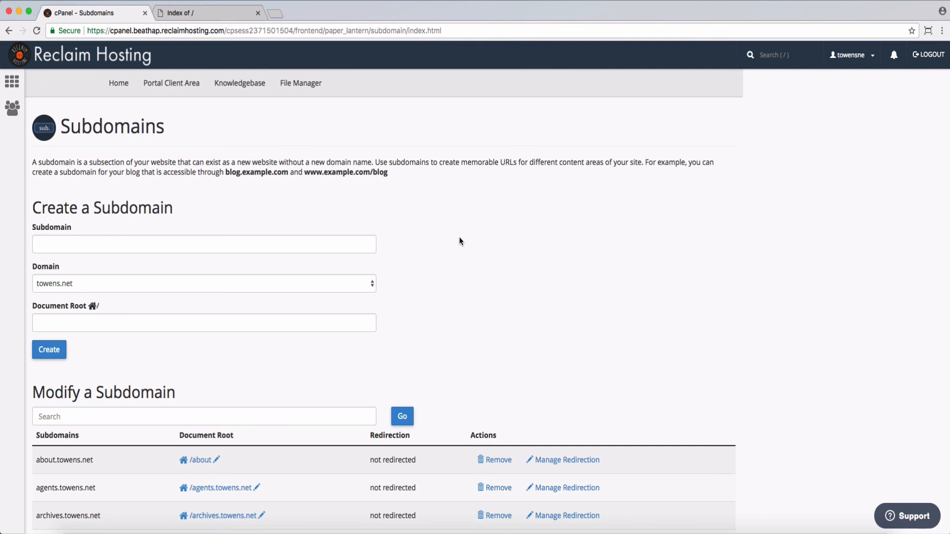
mouse_move(455, 242)
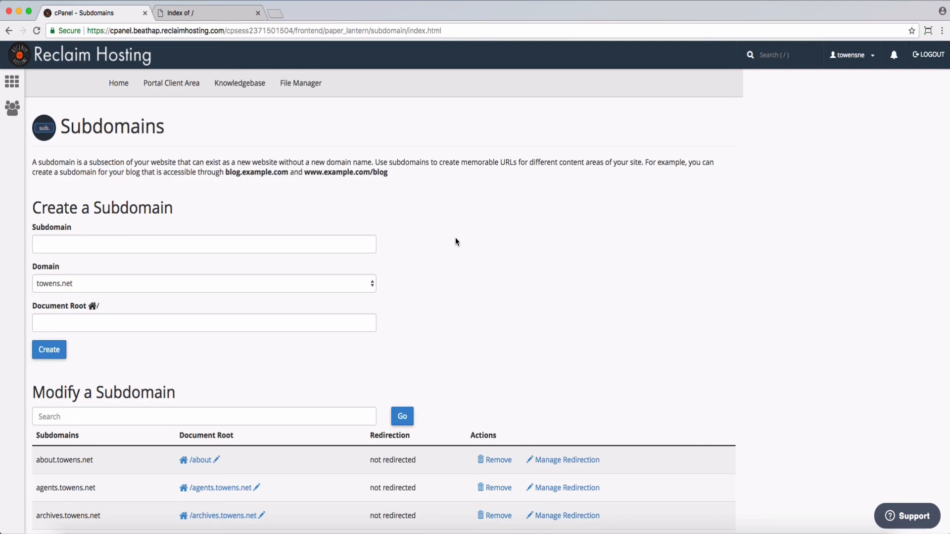